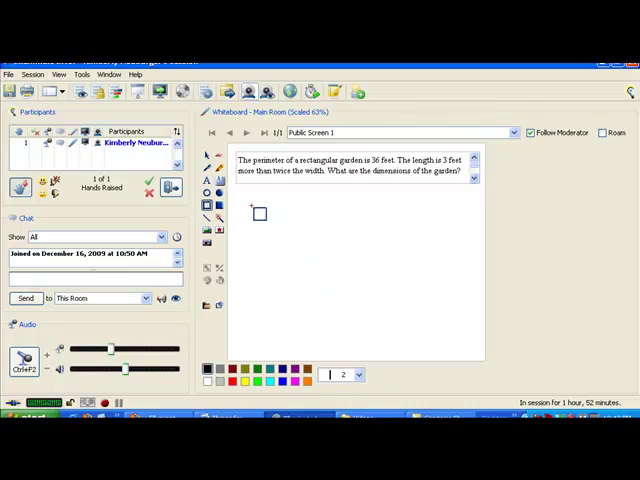
# - Draw a rectangle beneath the problem to represent the garden
pyautogui.moveTo(258, 208); pyautogui.dragTo(360, 252)
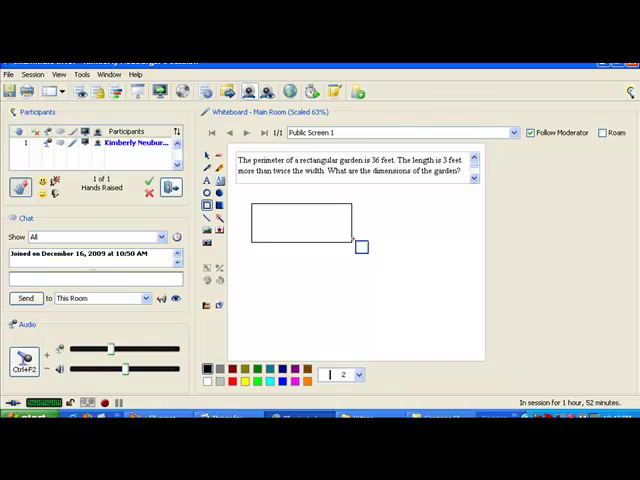
pyautogui.moveTo(206, 168)
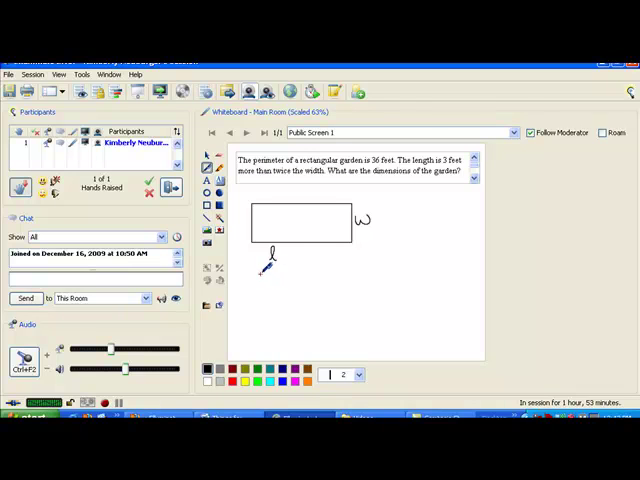
# - Write P = 2l + 2w, P = 36ft, and 36 = 2l + 2w under the rectangle
pyautogui.moveTo(268, 264); pyautogui.dragTo(258, 282)
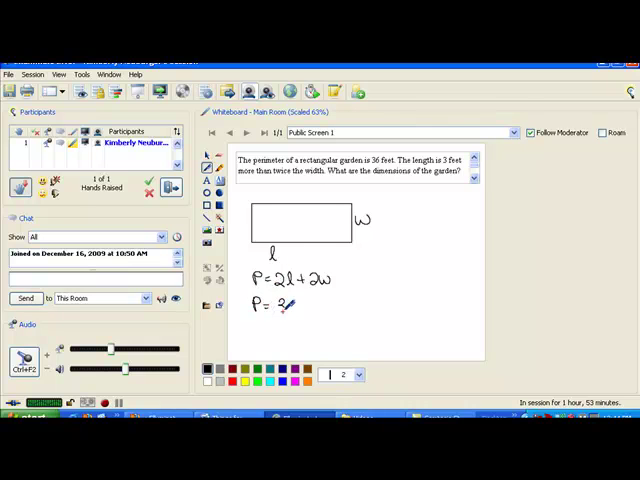
pyautogui.write('36ft')
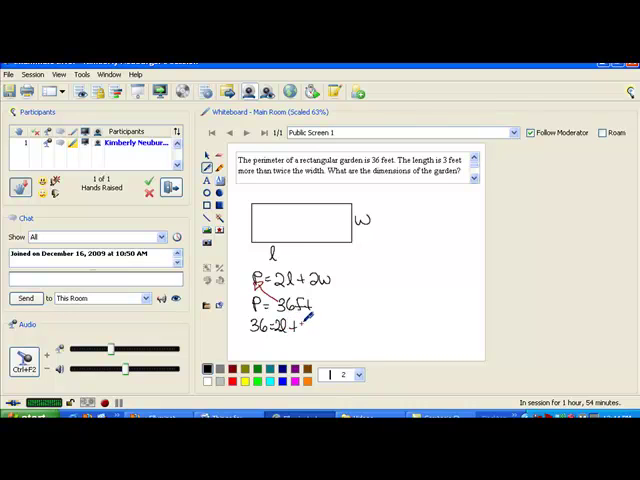
pyautogui.moveTo(304, 328); pyautogui.dragTo(330, 328)
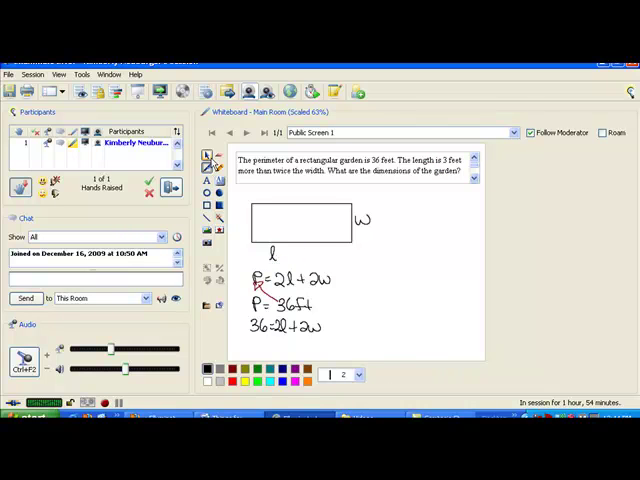
# - Write l = 3 + 2w, circle the two equations and begin substituting into 36 = 2l + 2w
pyautogui.moveTo(280, 248); pyautogui.dragTo(300, 248)
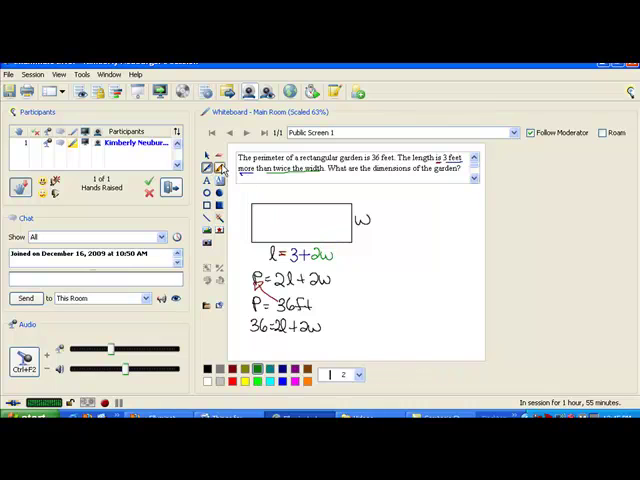
pyautogui.moveTo(264, 260); pyautogui.dragTo(344, 252)
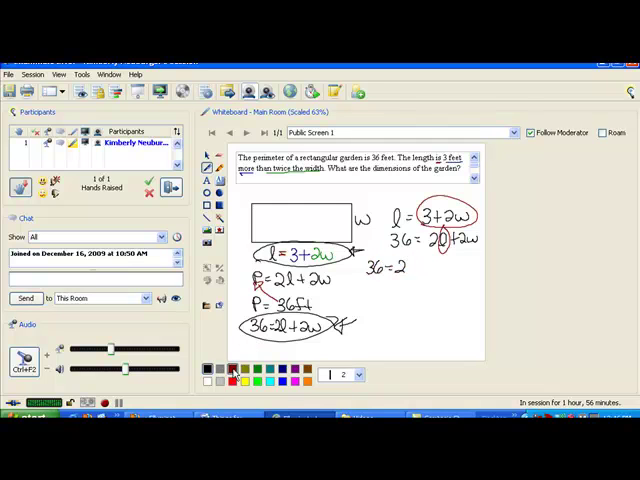
pyautogui.moveTo(408, 264); pyautogui.dragTo(430, 270)
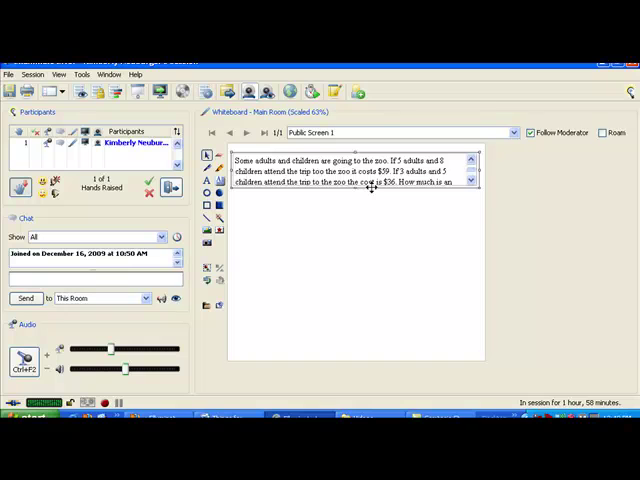
# - Finish the question 'adult ticket? How much is a child ticket?' and begin writing 'Let'
pyautogui.write('adult ticket? How much is a child ticket?')
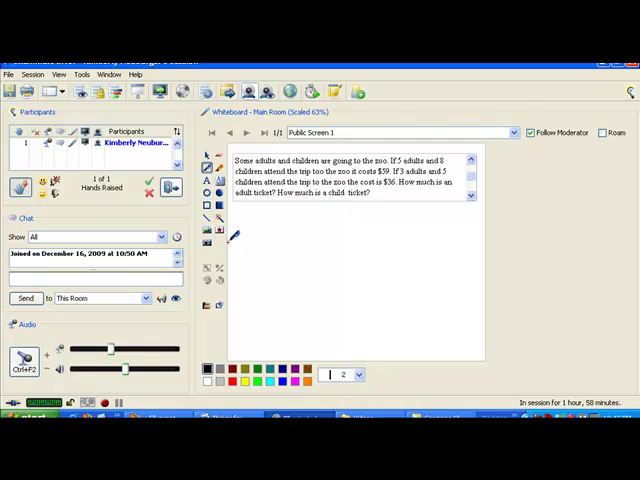
pyautogui.moveTo(236, 236); pyautogui.dragTo(250, 216)
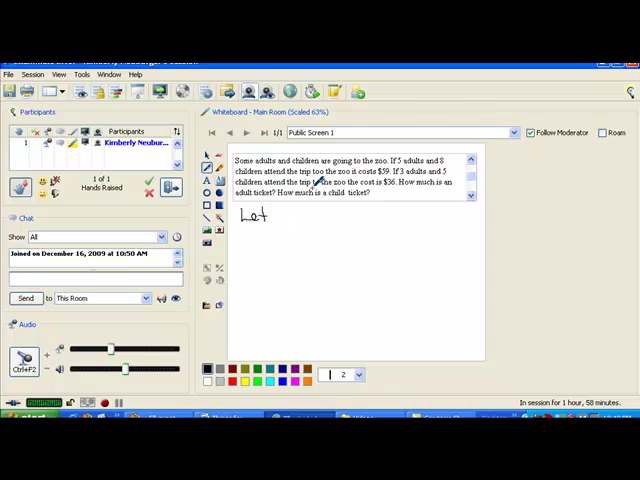
# - Write 'Let a = cost of an adult' and 'c = cost of a child'
pyautogui.moveTo(284, 222); pyautogui.dragTo(316, 180)
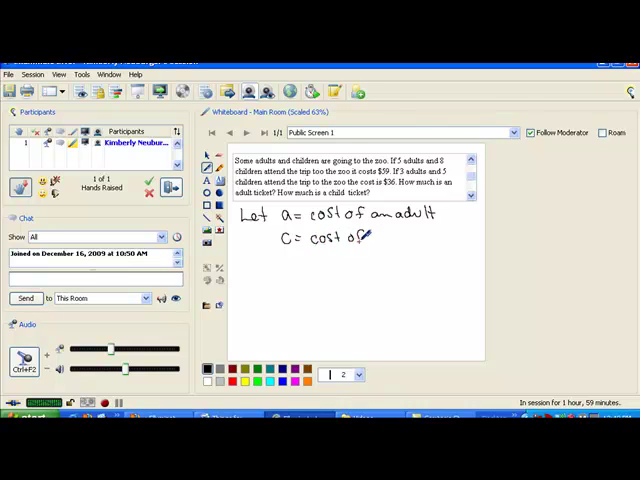
pyautogui.moveTo(360, 240); pyautogui.dragTo(410, 236)
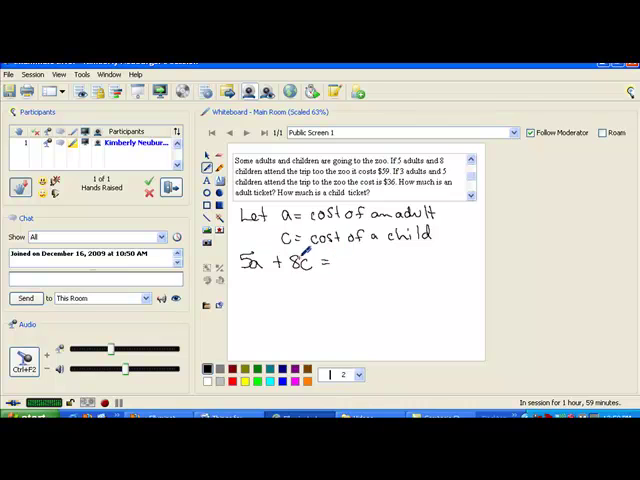
# - Begin the first ticket equation 5a + 8c = below the definitions
pyautogui.write('5')
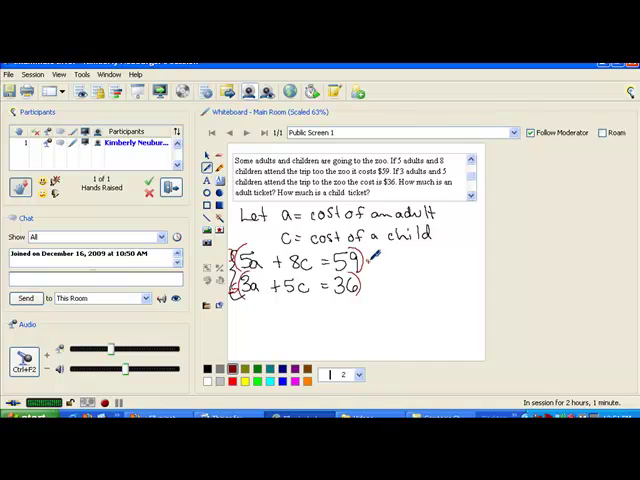
# - Write 15a + 24c = 177 and -15a - 25c = -180 in red, then add them toward -1c = -3
pyautogui.moveTo(368, 258); pyautogui.dragTo(384, 256)
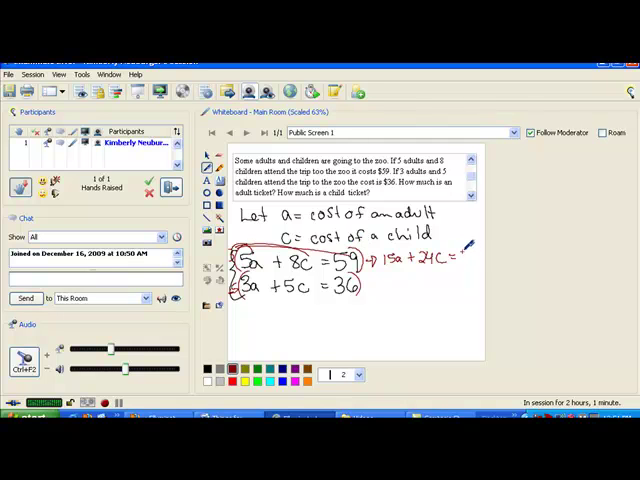
pyautogui.write('177')
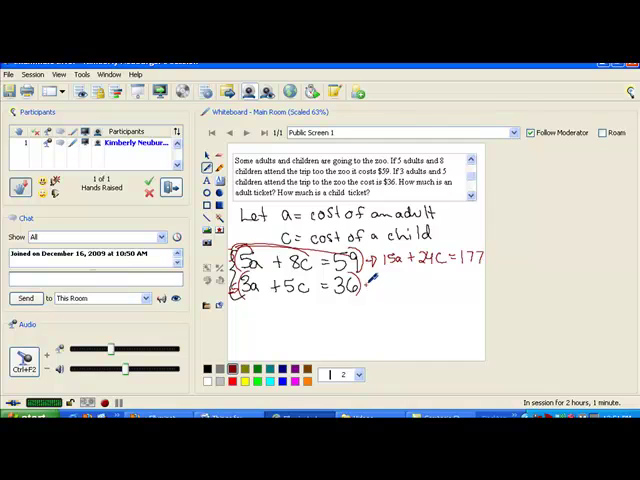
pyautogui.moveTo(356, 284); pyautogui.dragTo(376, 284)
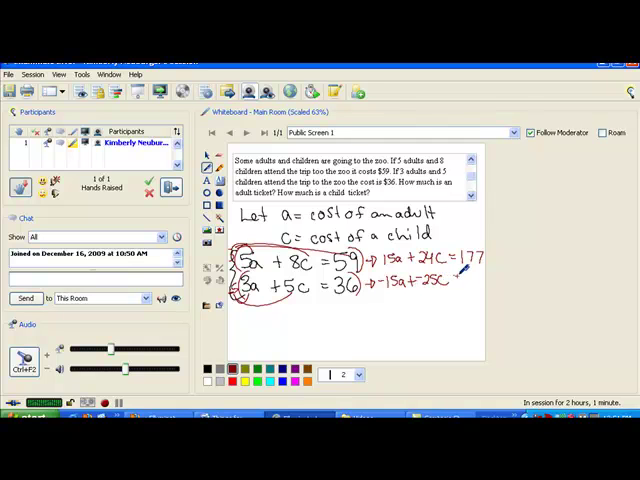
pyautogui.moveTo(240, 304); pyautogui.dragTo(370, 276)
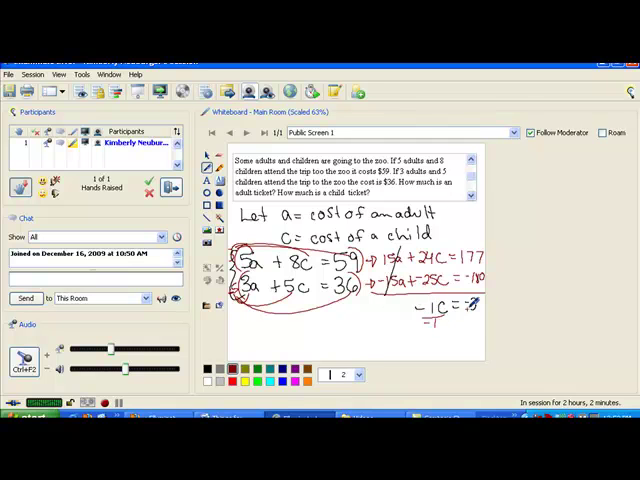
# - Divide -1c = -3 by -1 on both sides and write c = 3
pyautogui.moveTo(456, 304); pyautogui.dragTo(424, 344)
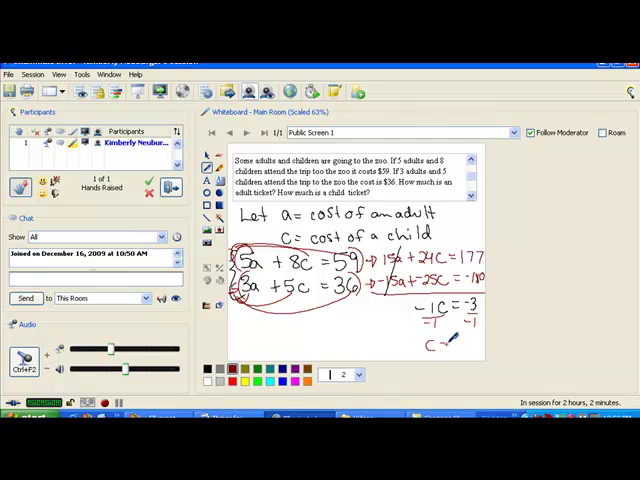
pyautogui.moveTo(450, 336); pyautogui.dragTo(464, 350)
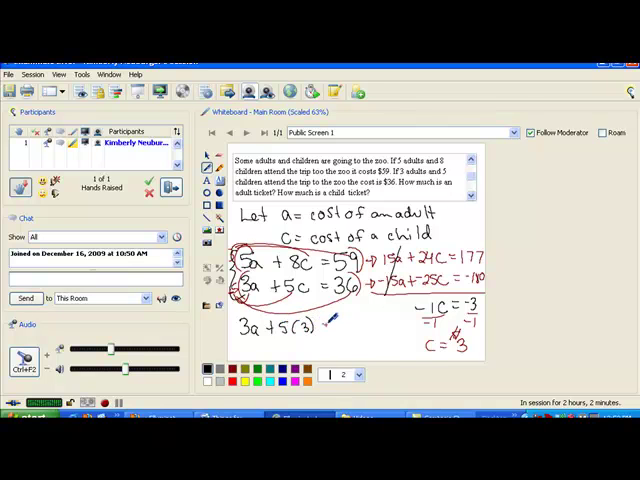
# - Complete the substitution 3a + 5(3) = 36 below the system
pyautogui.write('=36')
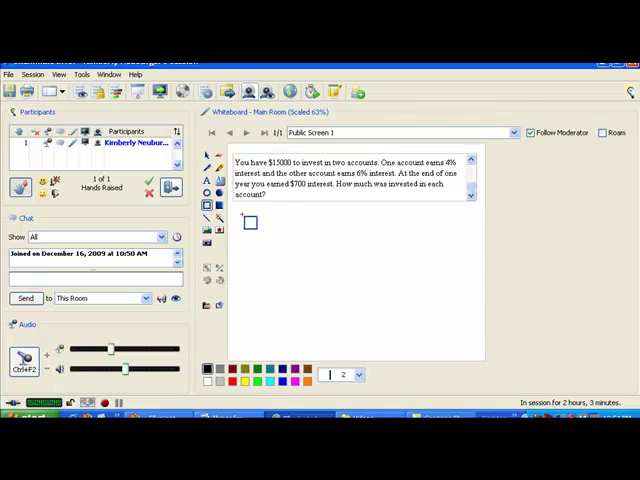
# - Draw a 3x3 grid under the investment problem and write headings across its top row
pyautogui.moveTo(244, 218); pyautogui.dragTo(350, 302)
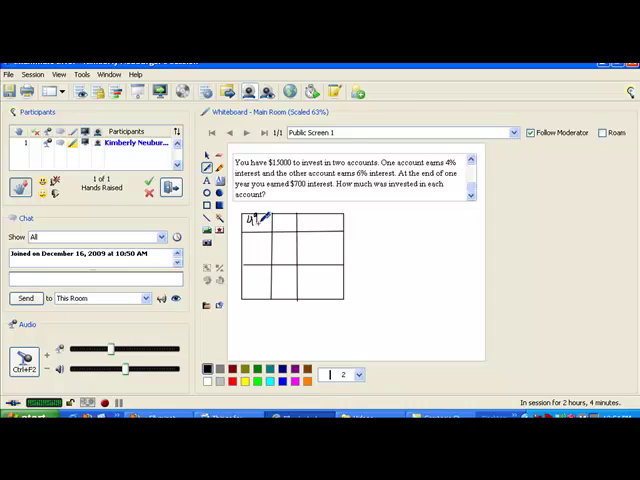
pyautogui.moveTo(248, 220); pyautogui.dragTo(270, 230)
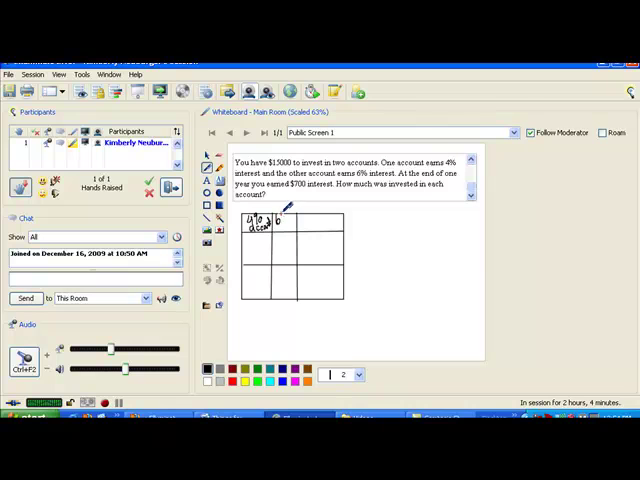
pyautogui.moveTo(288, 210); pyautogui.dragTo(300, 224)
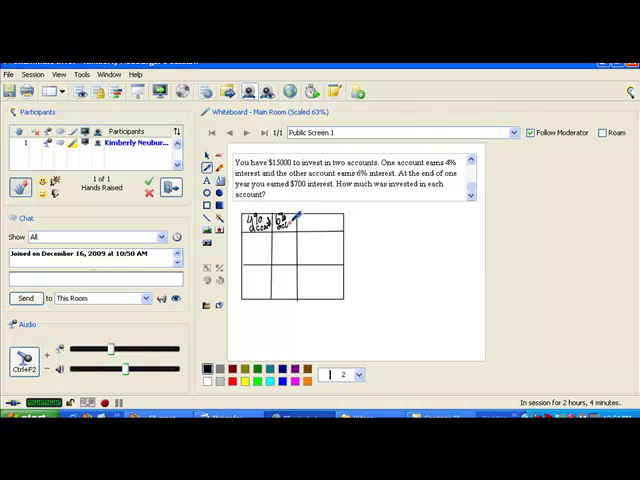
pyautogui.moveTo(290, 222); pyautogui.dragTo(316, 218)
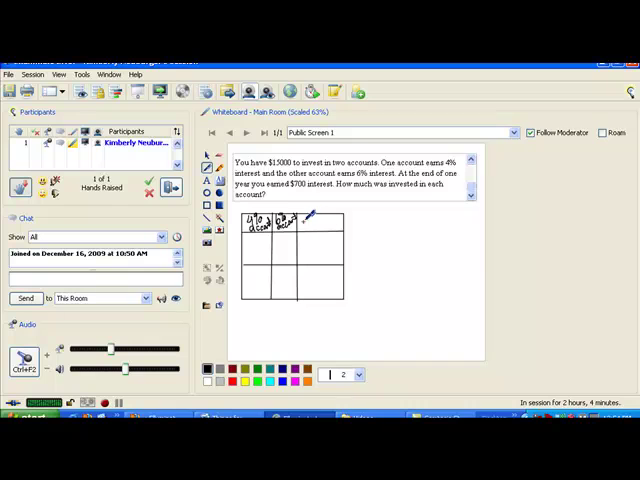
pyautogui.moveTo(304, 222); pyautogui.dragTo(330, 222)
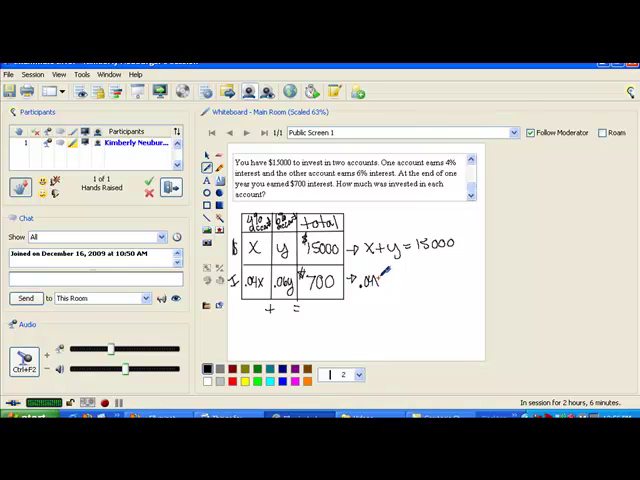
# - Write the equation x + y = 15000 beside the table's total row
pyautogui.moveTo(376, 280); pyautogui.dragTo(404, 278)
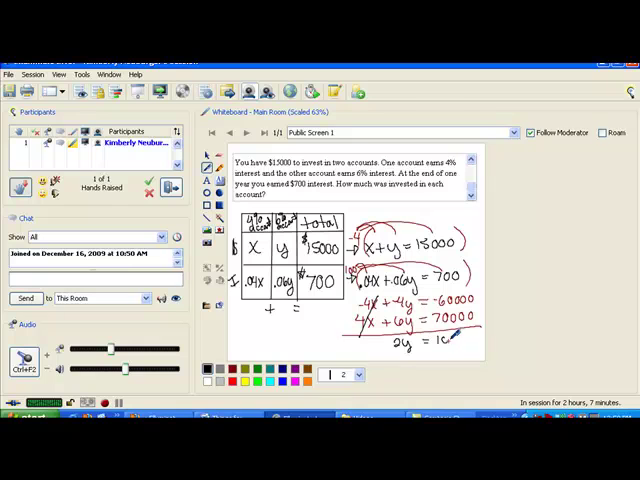
# - Write .04x + .06y = 700, scale both equations, and eliminate x to reach 2y = 10000
pyautogui.click(460, 336)
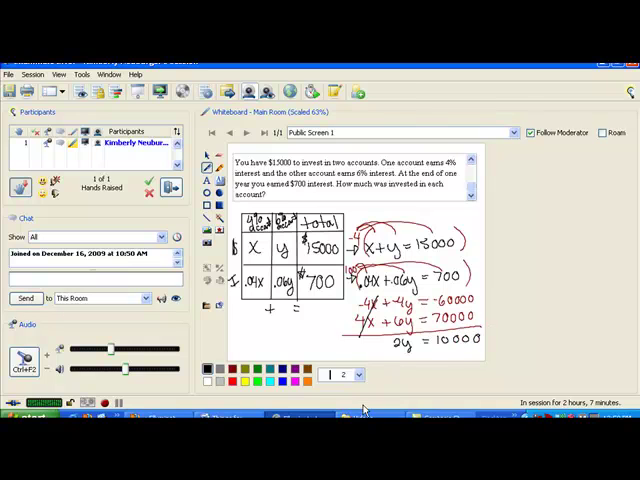